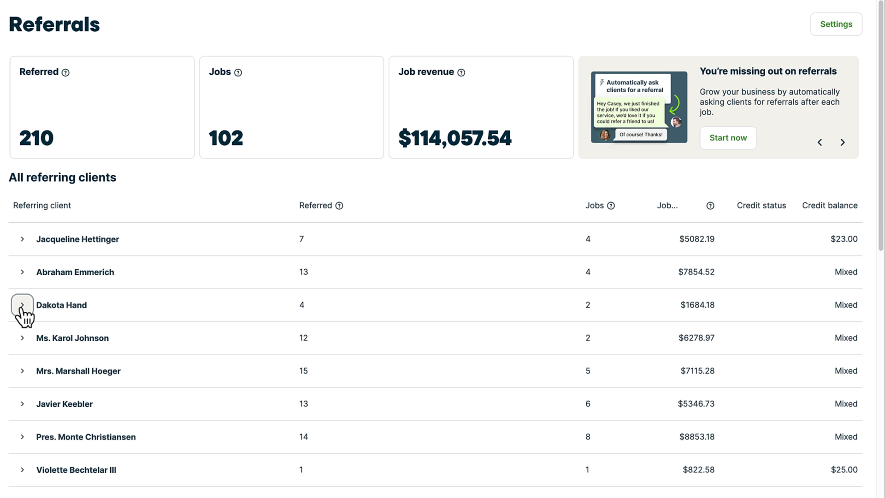
- Expand the third referring client to list their four referred clients, then return home
left_click(22, 305)
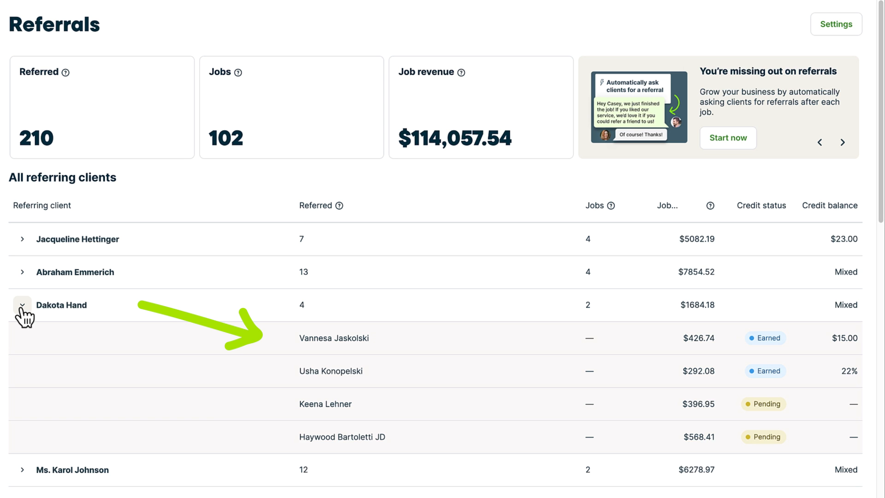
left_click(40, 71)
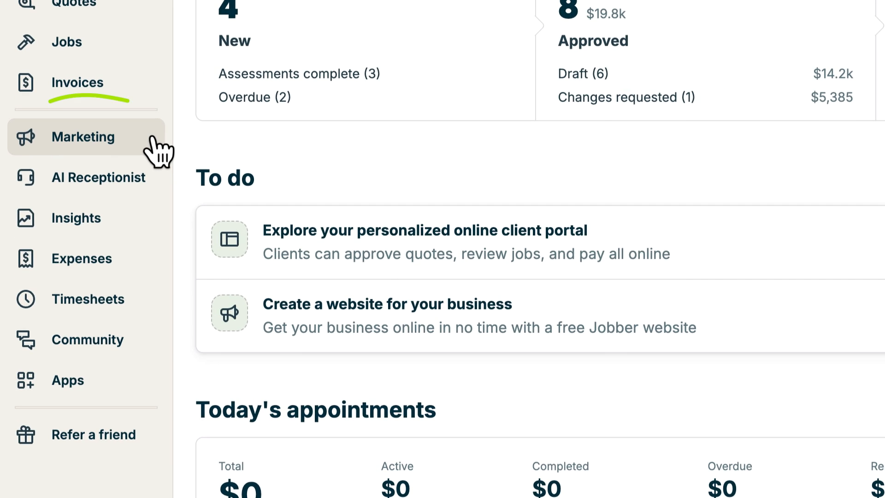
- Set a fixed $10 referral credit under Marketing and turn on automatic referral requests
left_click(84, 136)
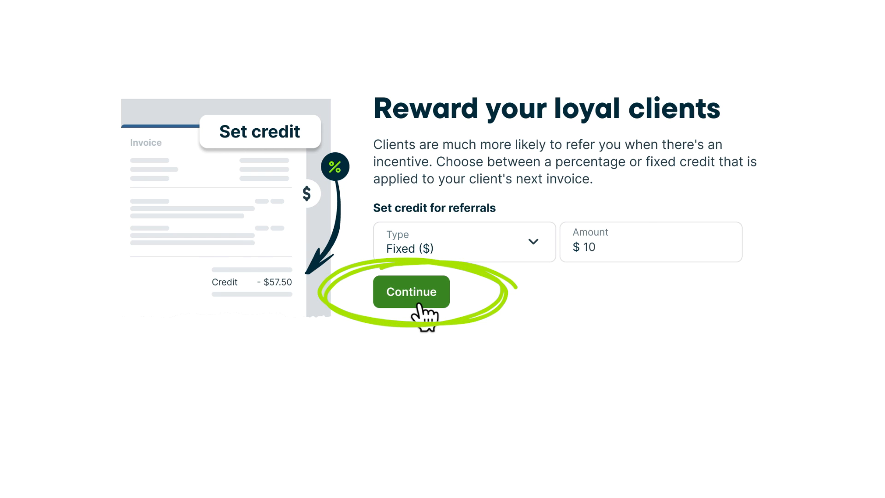
left_click(411, 291)
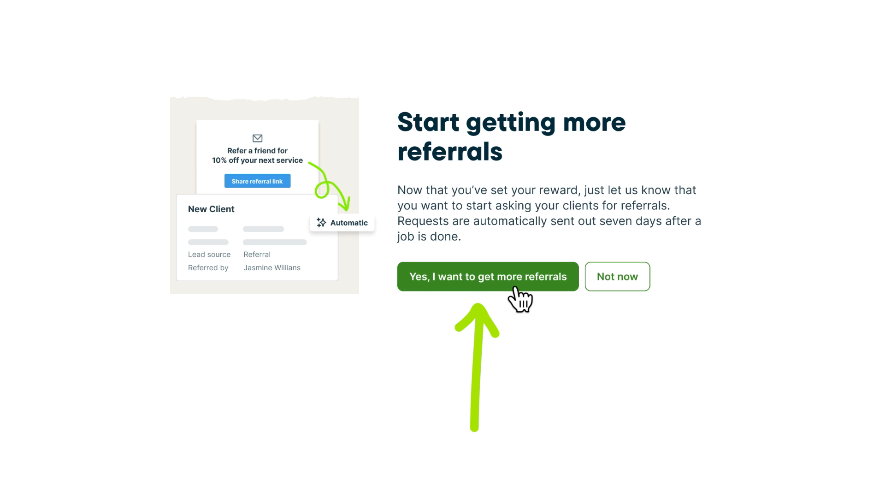
left_click(488, 276)
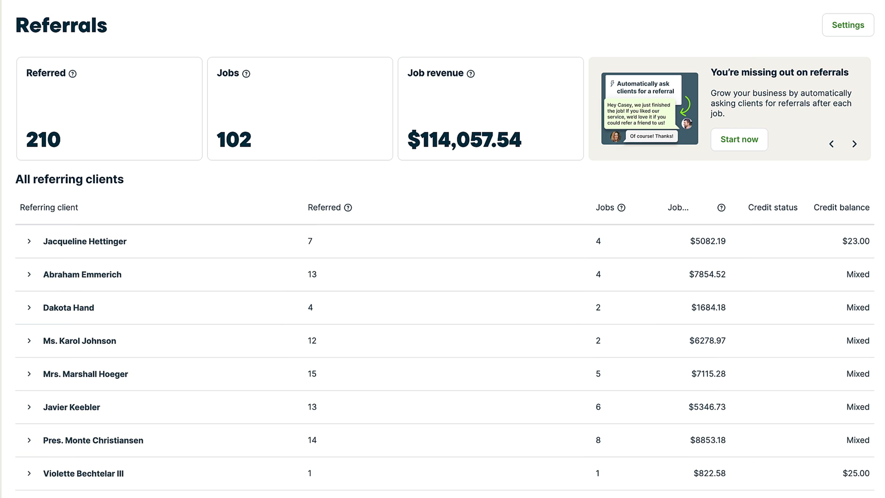
- Scroll the referrals totals and expand the referrer with 4 referrals to list them
scroll("down", 3)
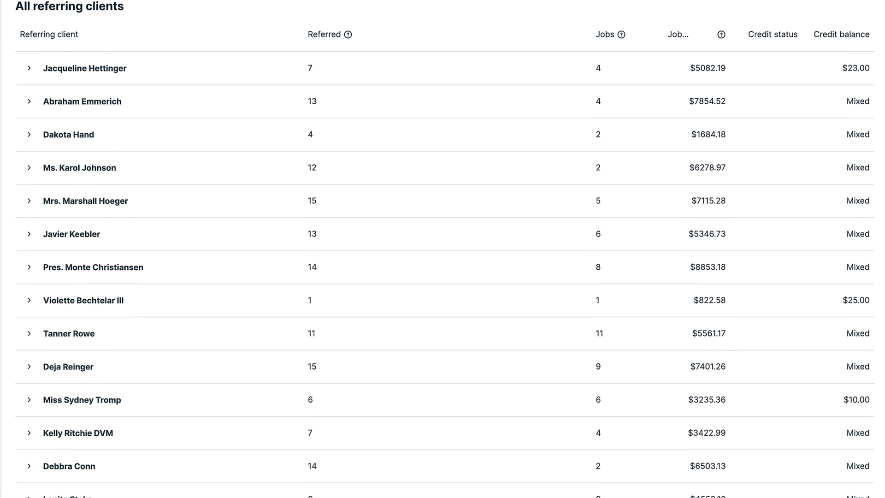
scroll("down", 3)
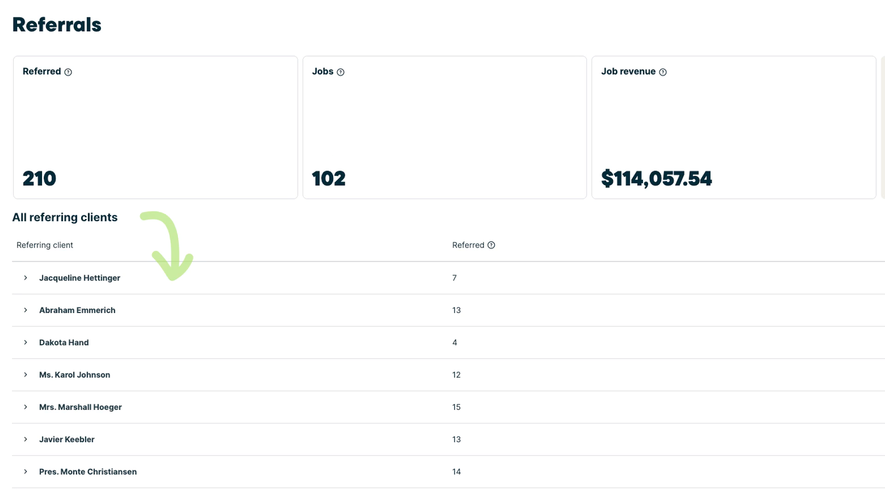
left_click(26, 342)
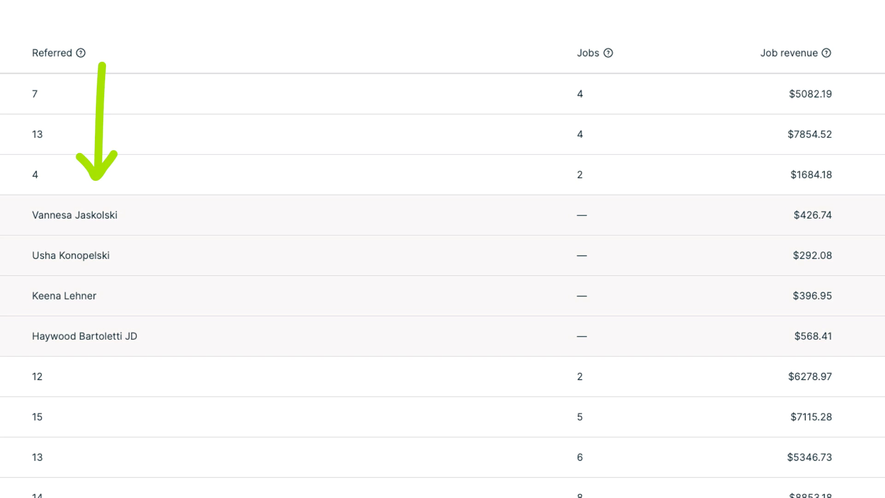
scroll("right", 3)
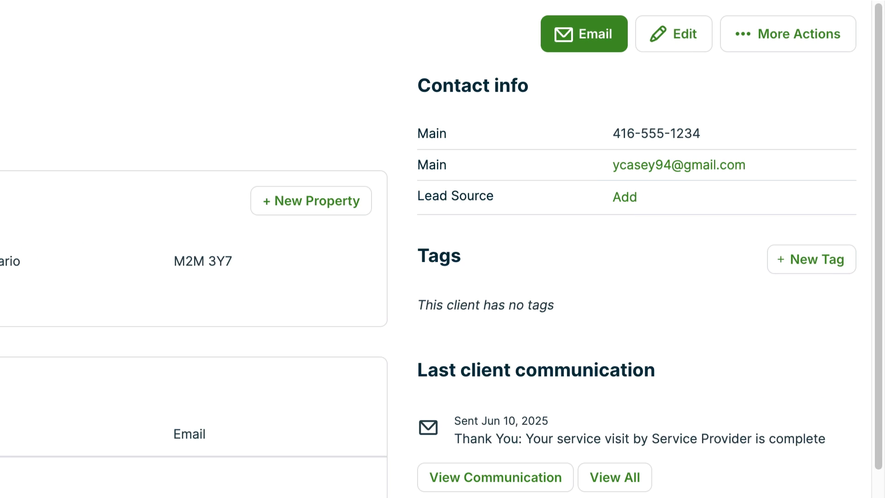
- Add Referral as the lead source with referrer name 'Murphy'
left_click(623, 196)
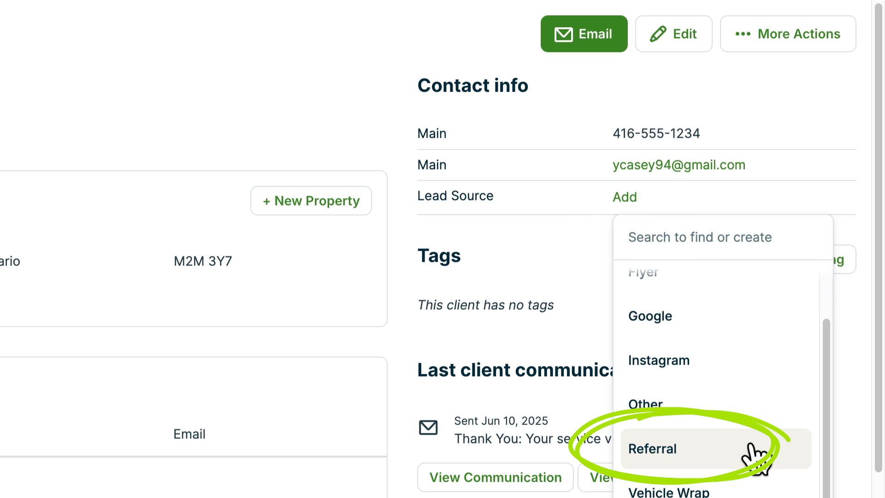
left_click(653, 448)
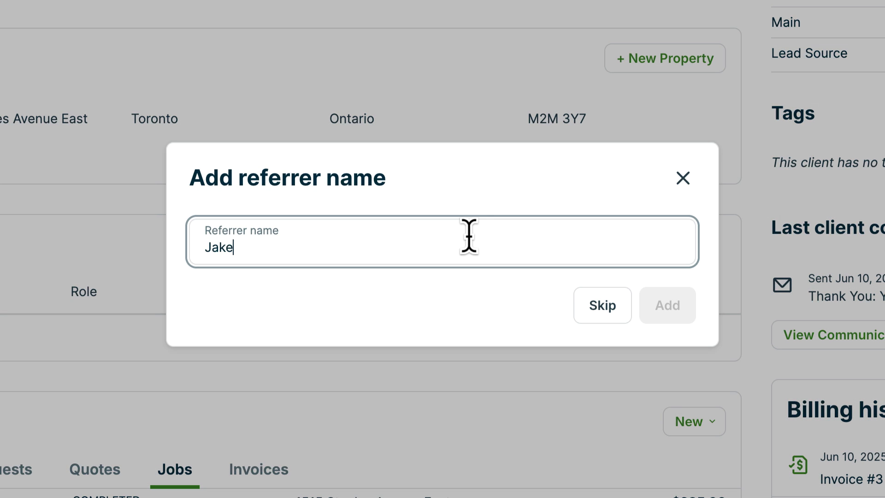
type("Murphy")
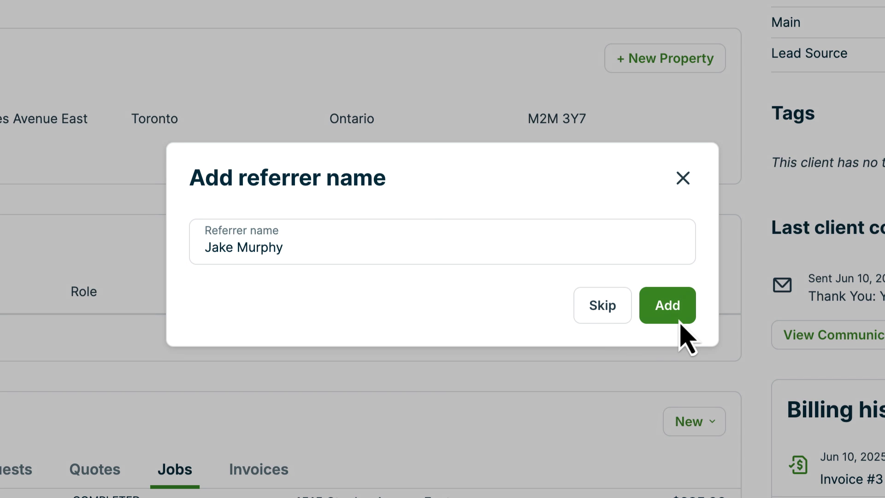
left_click(666, 304)
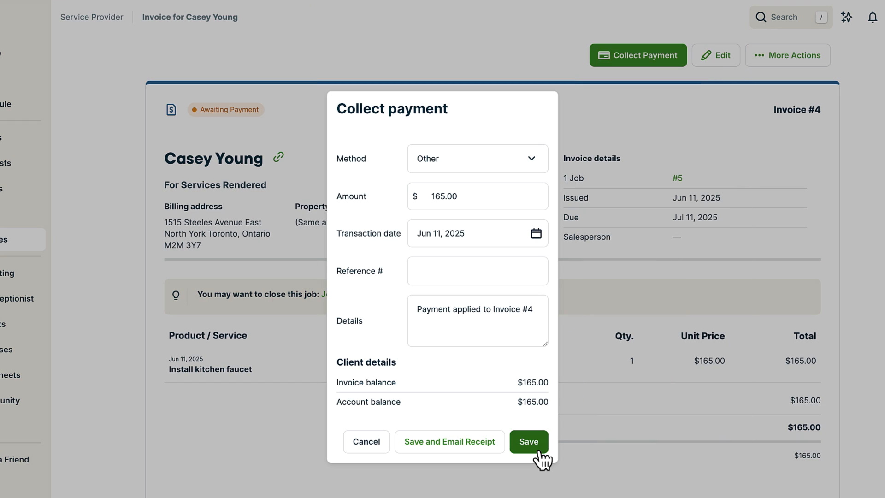
- Save the $165.00 payment, then confirm the $14.50 referral credit bringing the new invoice to $130.50
left_click(528, 441)
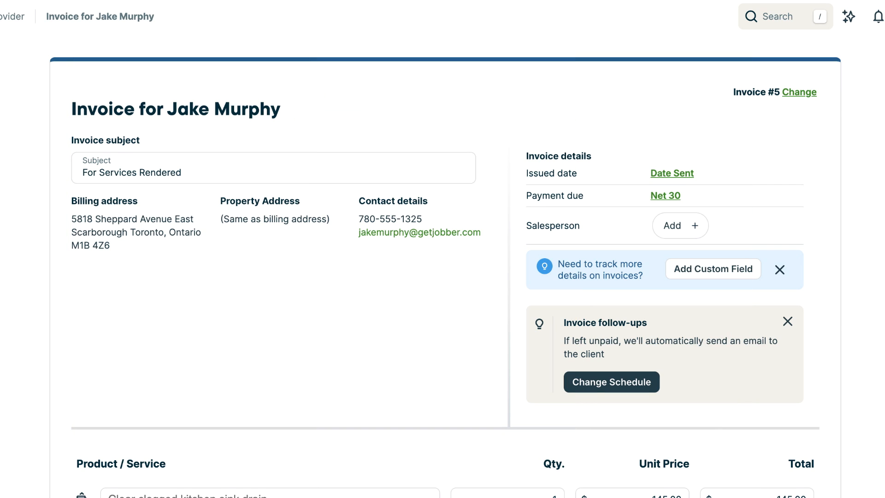
scroll("down", 3)
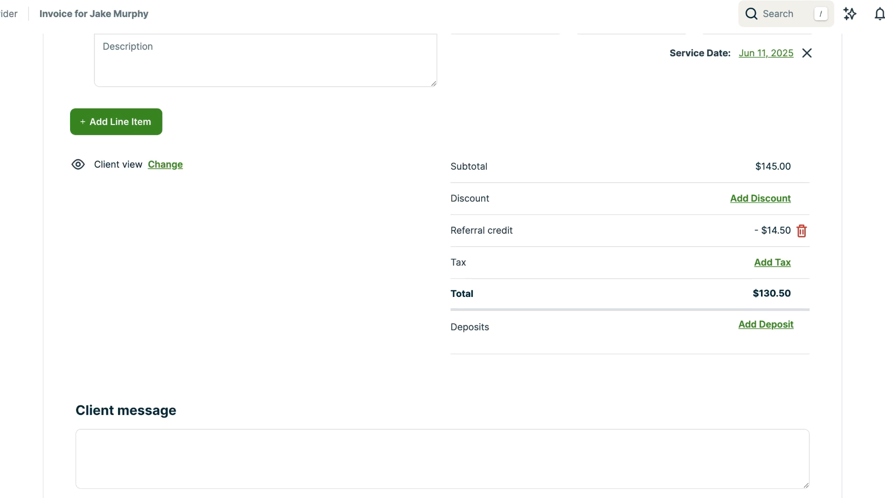